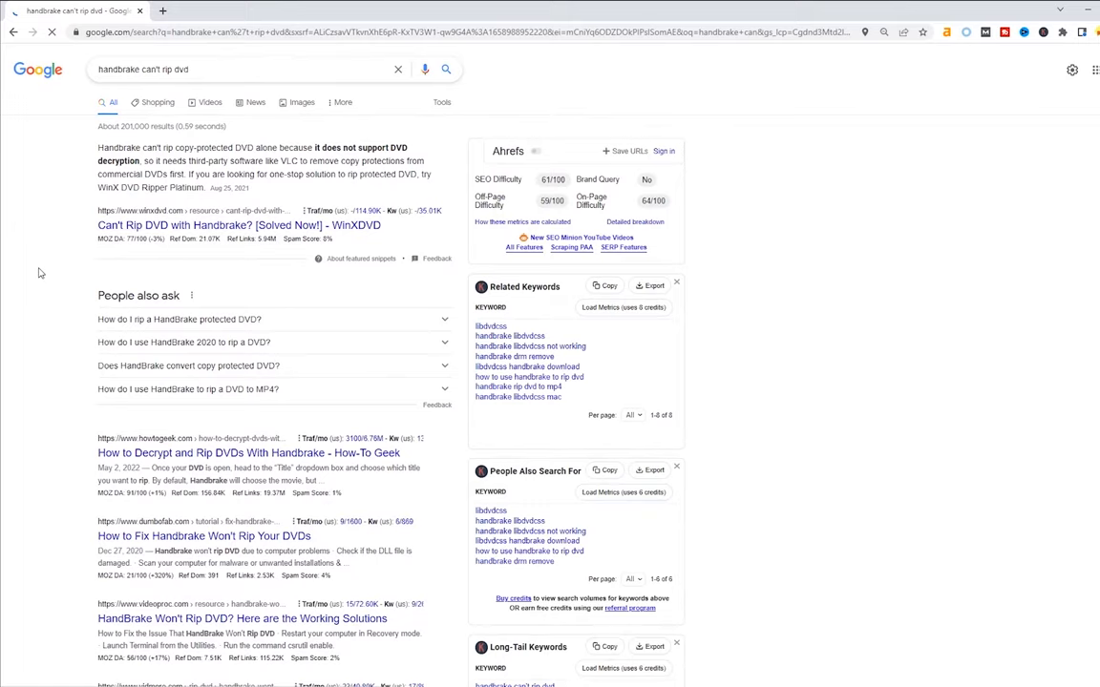
# Review results for 'handbrake can't rip dvd' and 'dvd ripper', then minimize the browser to the desktop.
pyautogui.scroll(-3)
pyautogui.write('dvd ripper')
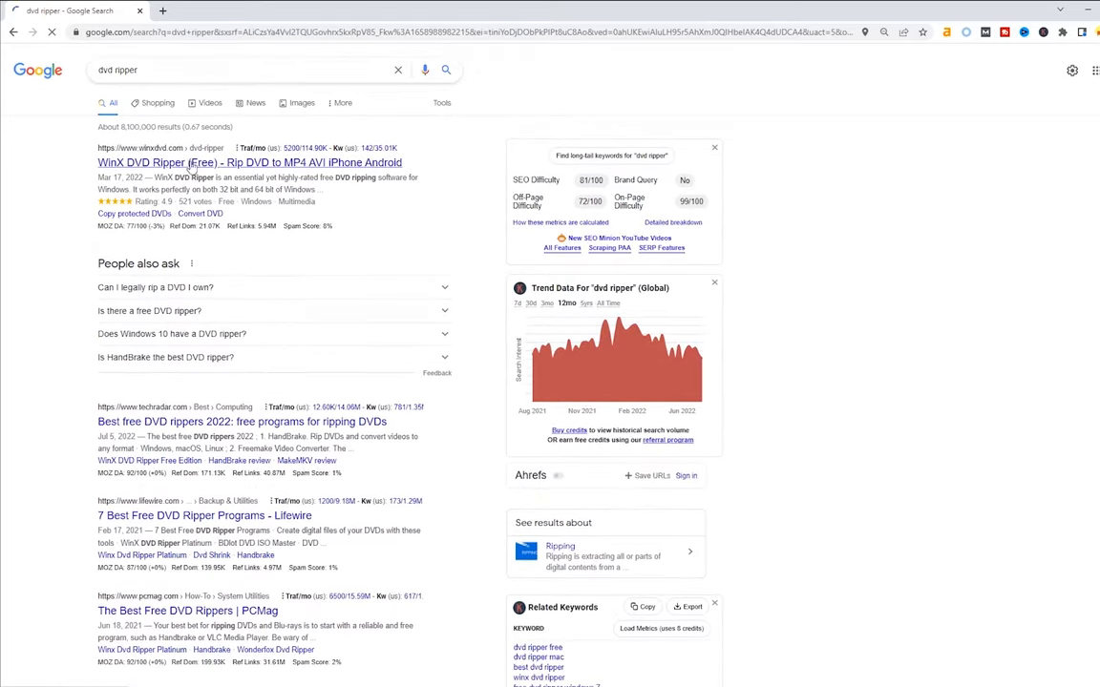
pyautogui.click(249, 162)
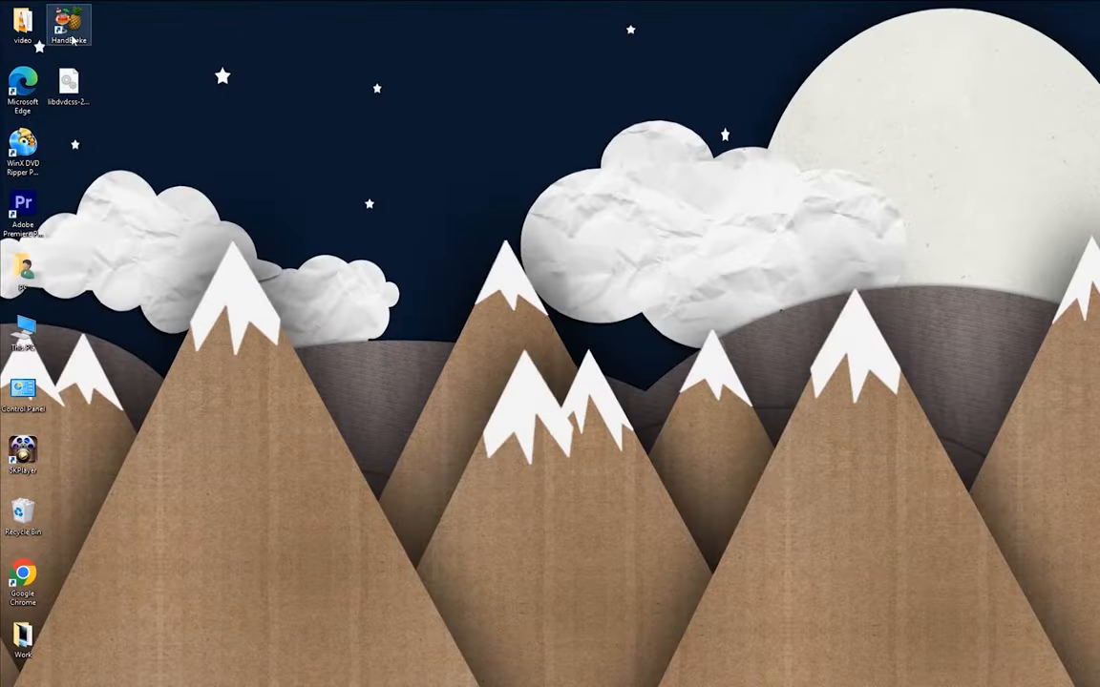
# Launch HandBrake from its desktop shortcut so Source Selection appears.
pyautogui.doubleClick(69, 23)
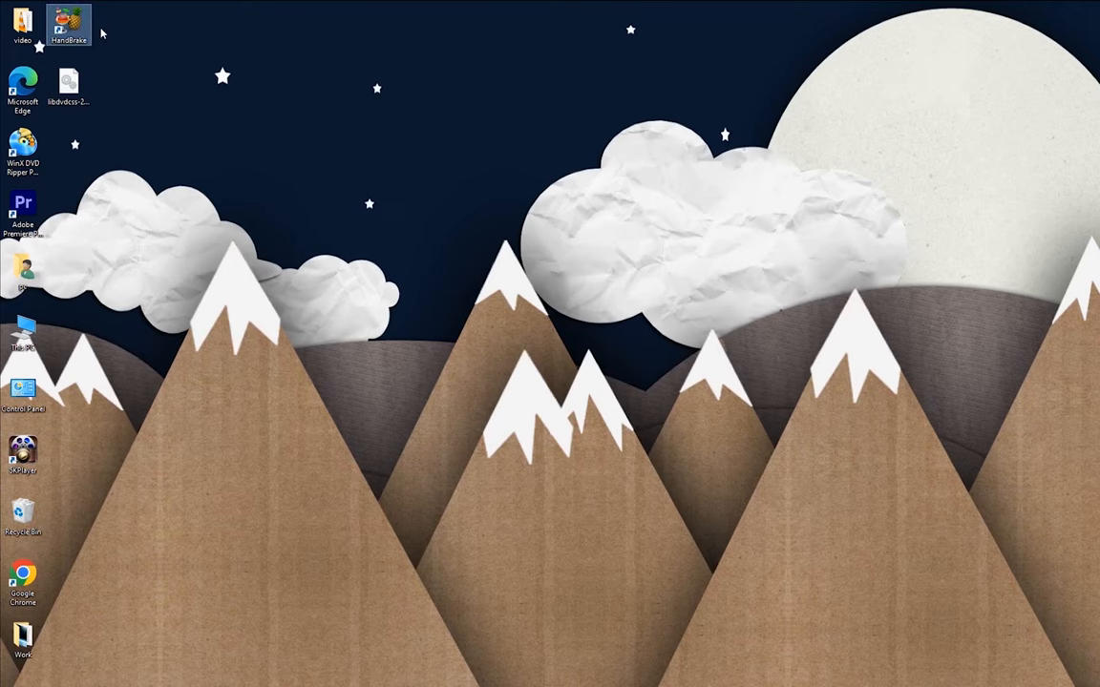
pyautogui.doubleClick(69, 23)
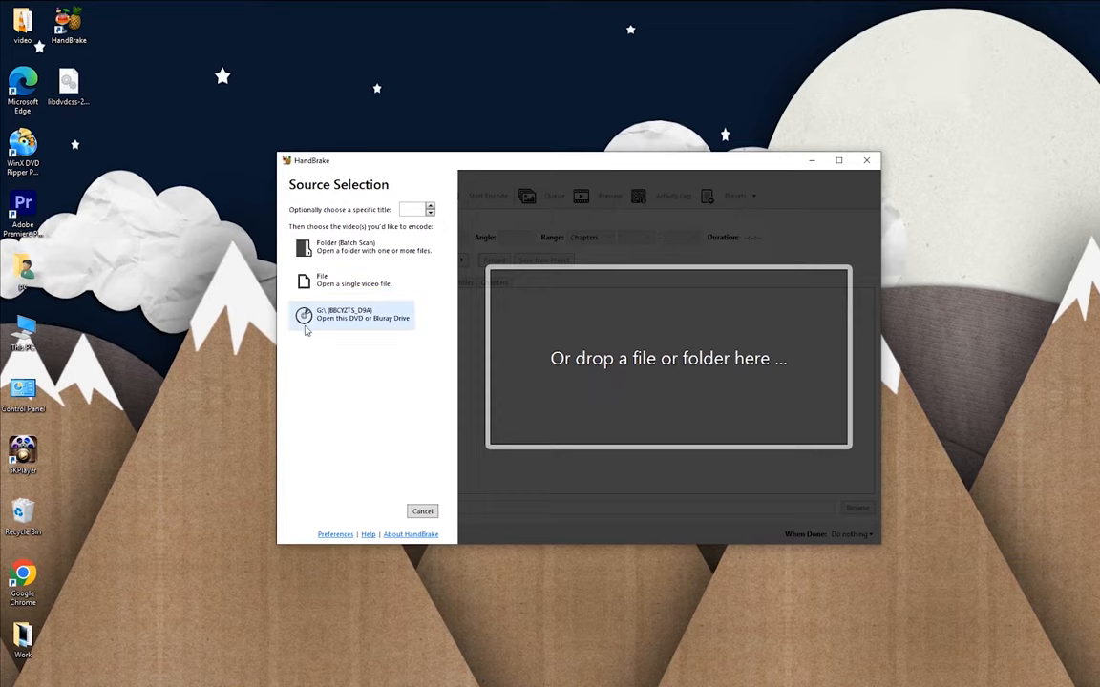
# Load the DVD drive as source and select Title 1 (49:12), dismissing the warning and queue menu.
pyautogui.click(359, 313)
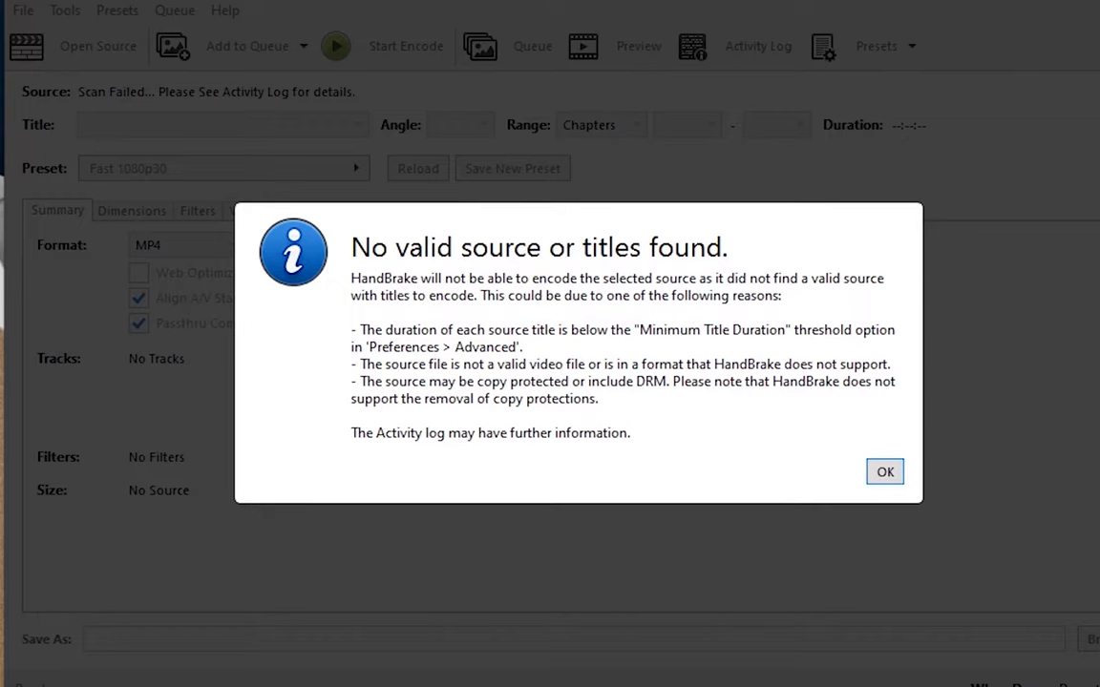
pyautogui.click(882, 471)
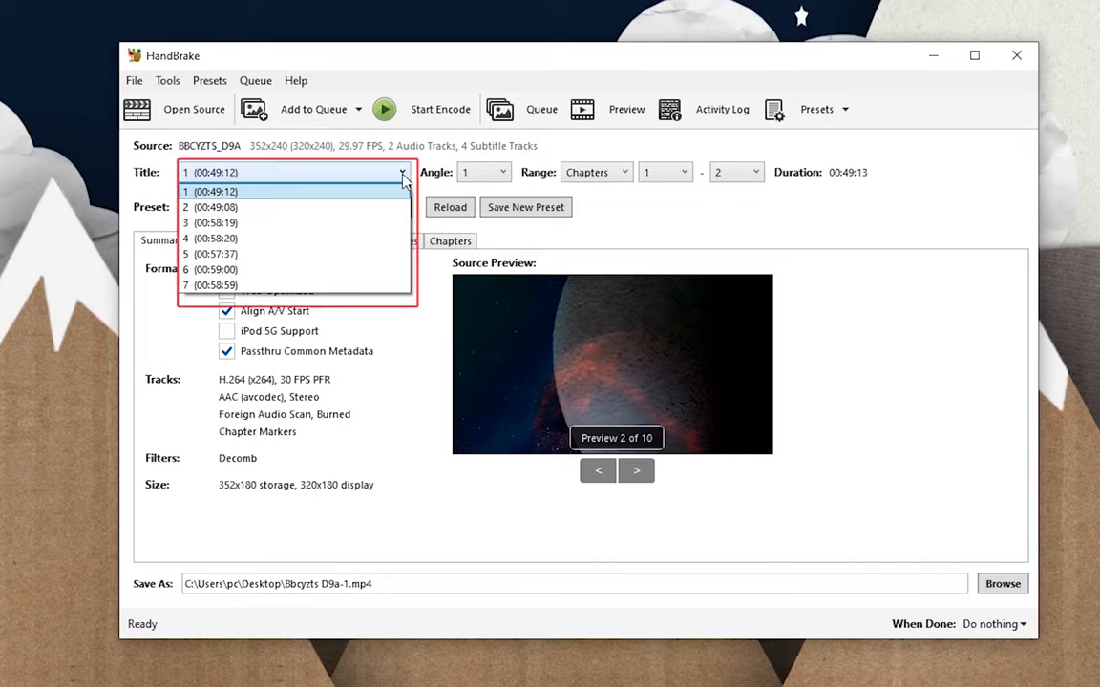
pyautogui.moveTo(397, 207)
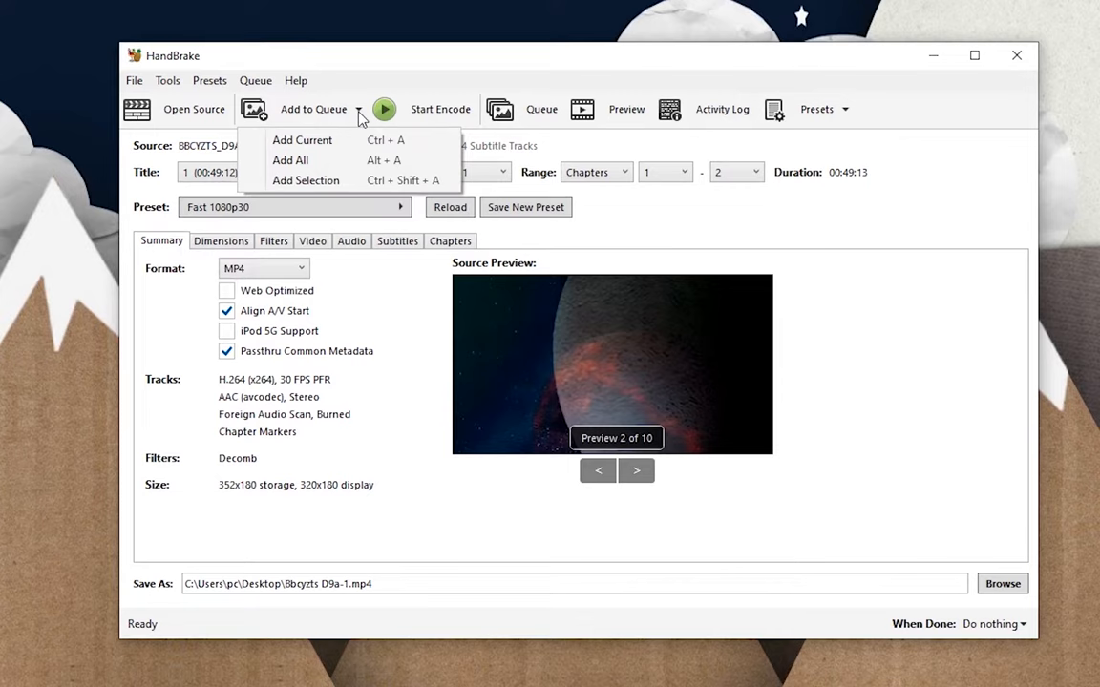
pyautogui.click(306, 179)
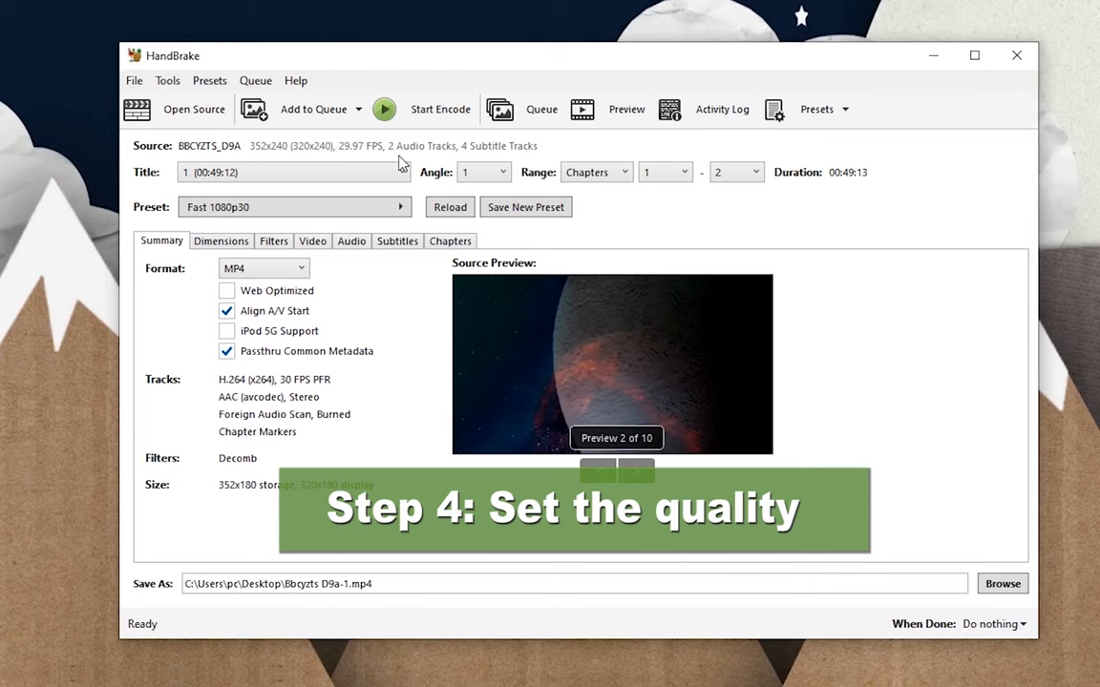
# Switch the encoding preset to Fast 480p30 under General.
pyautogui.click(399, 206)
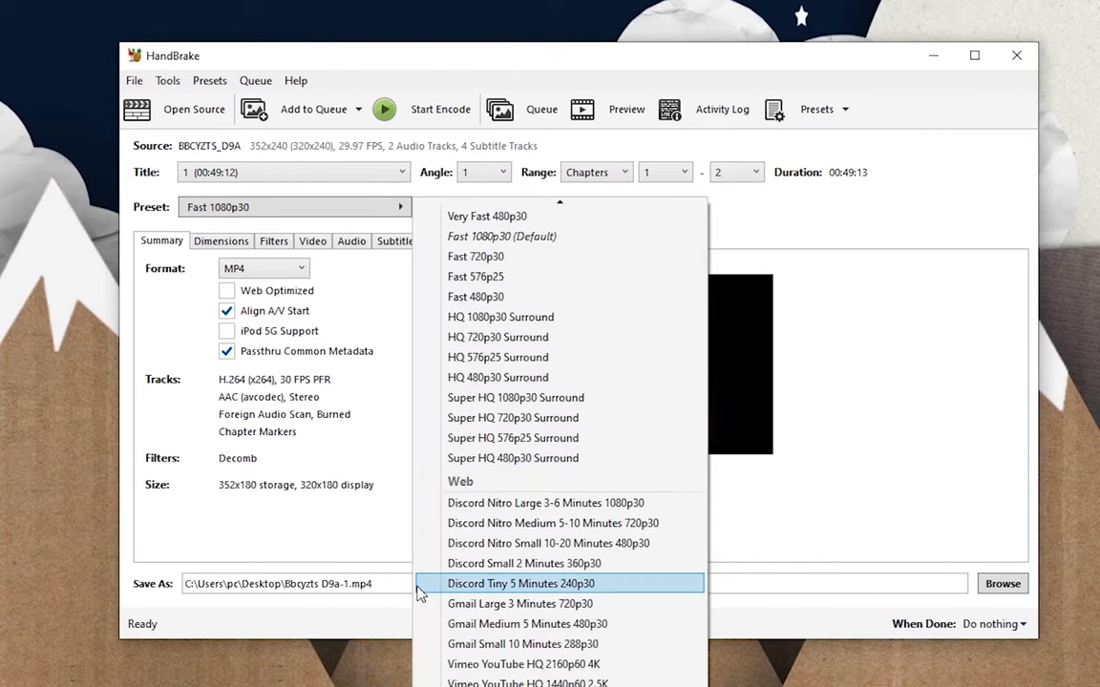
pyautogui.moveTo(424, 531)
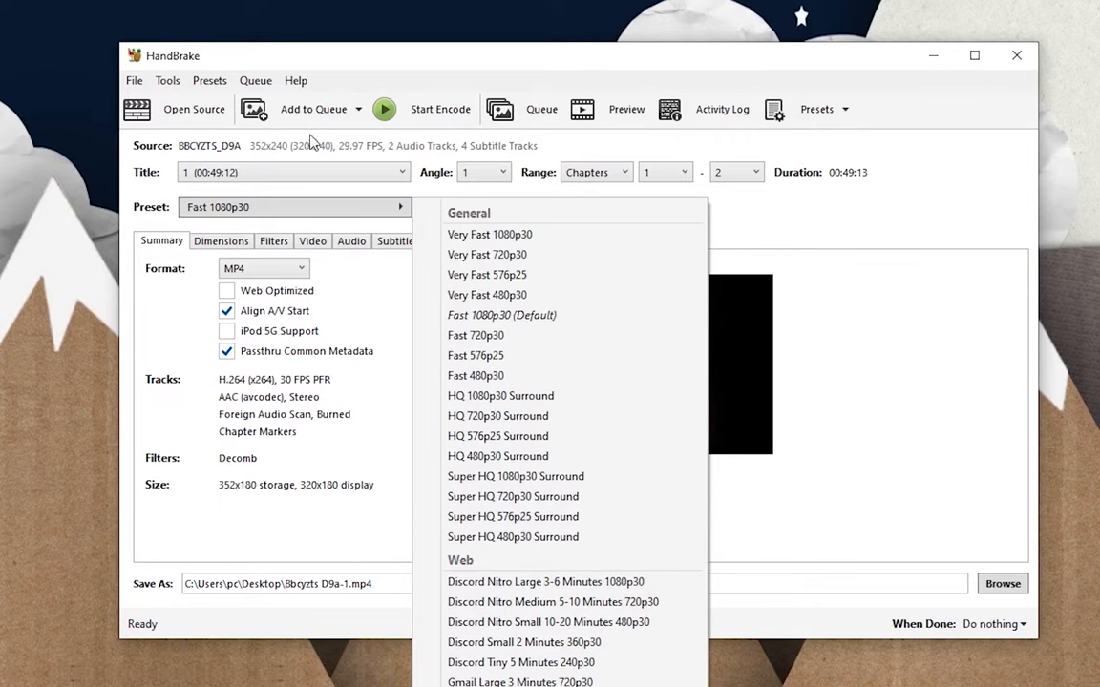
pyautogui.moveTo(304, 166)
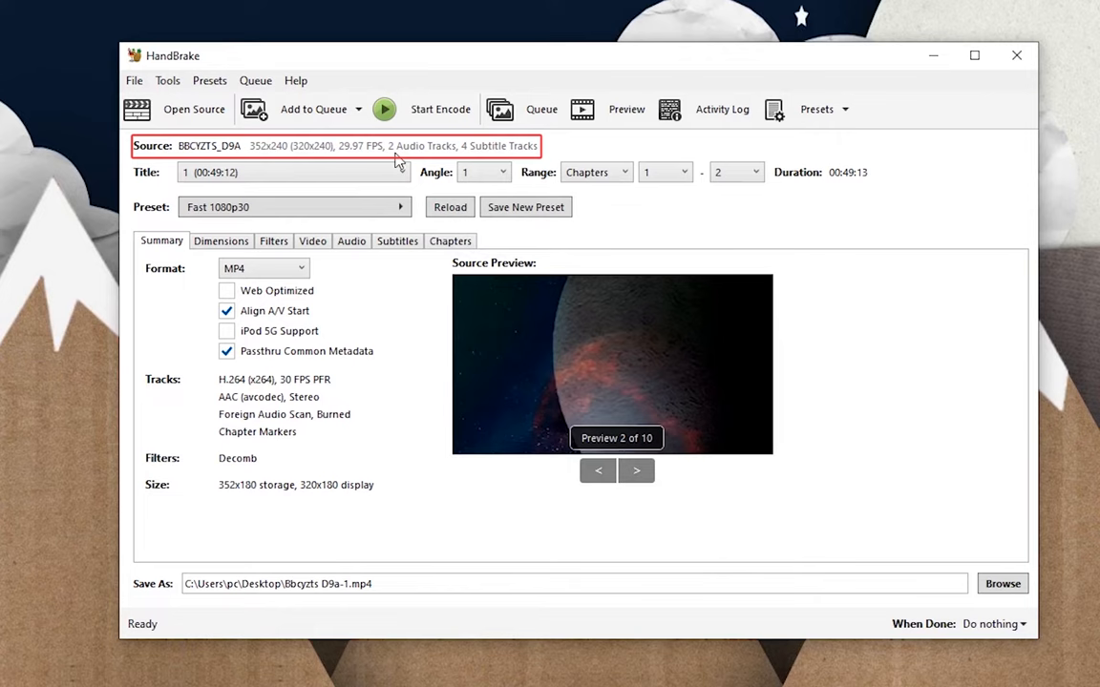
pyautogui.moveTo(380, 161)
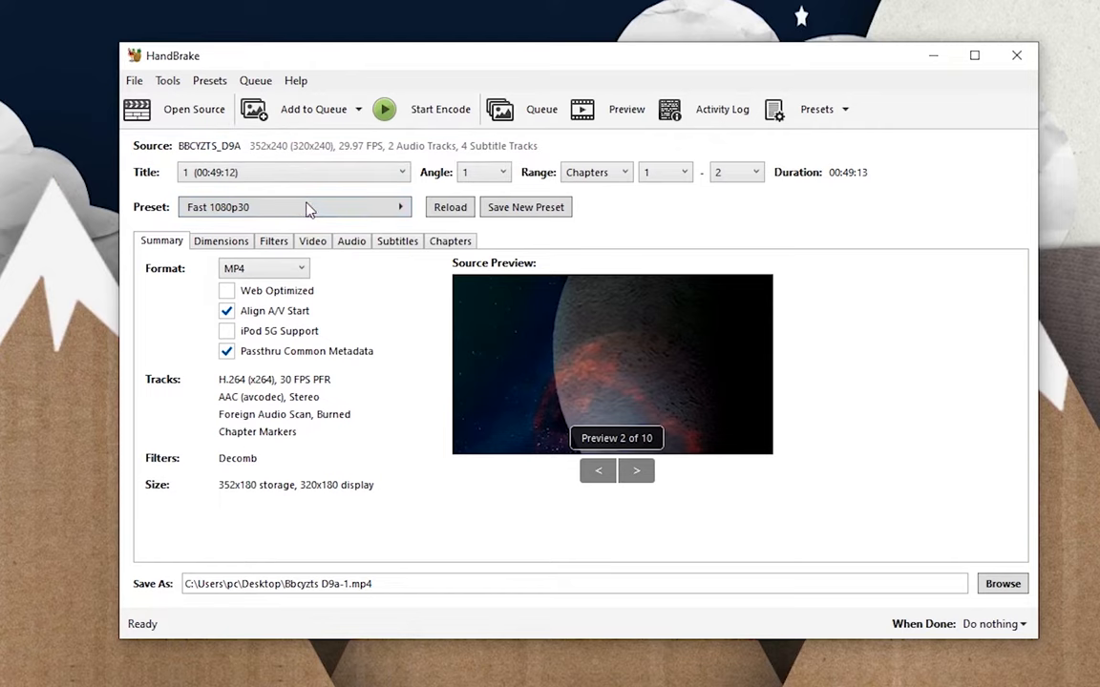
pyautogui.click(294, 206)
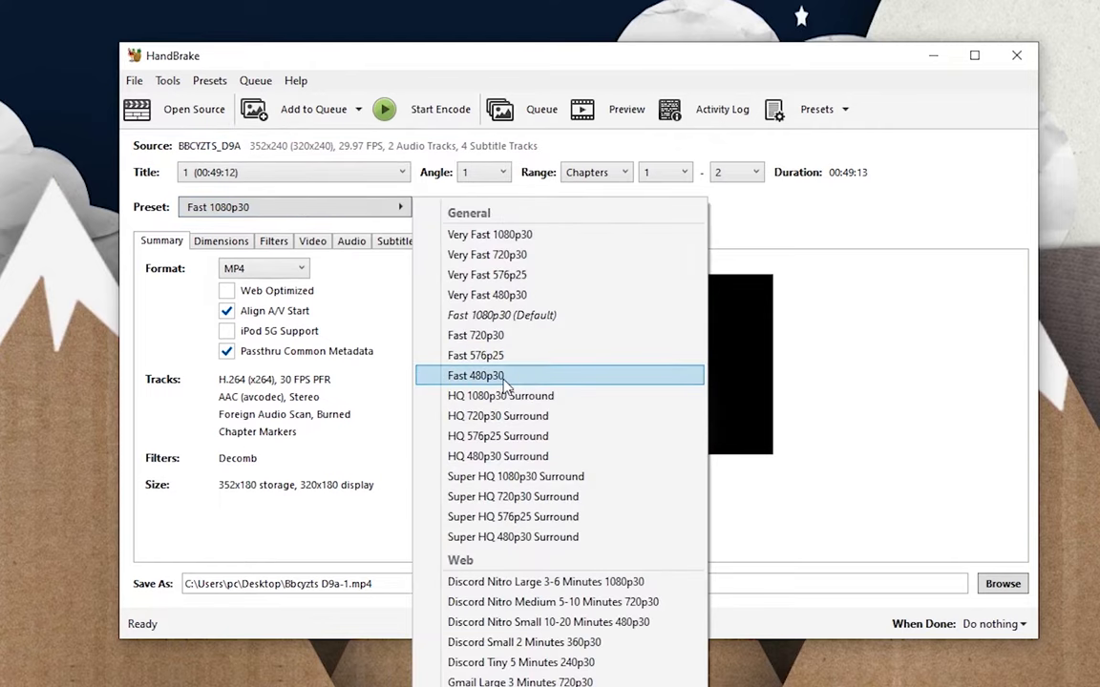
pyautogui.click(475, 374)
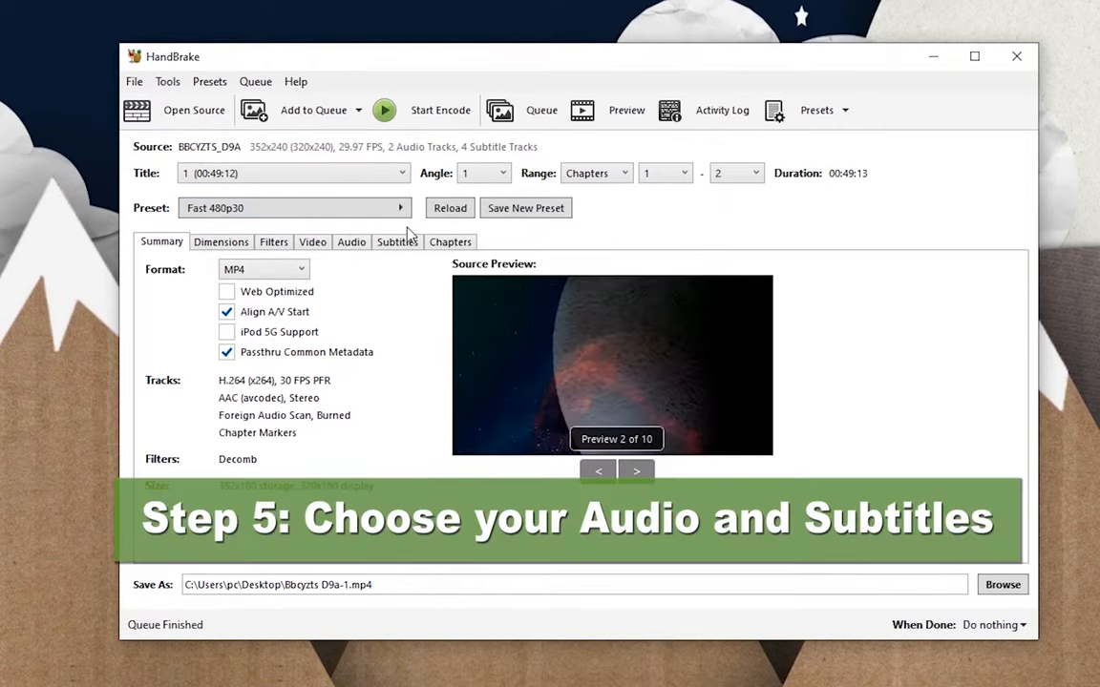
# Review Dimensions, Filters and Video settings, keeping H.264 at 30 fps peak framerate.
pyautogui.click(222, 240)
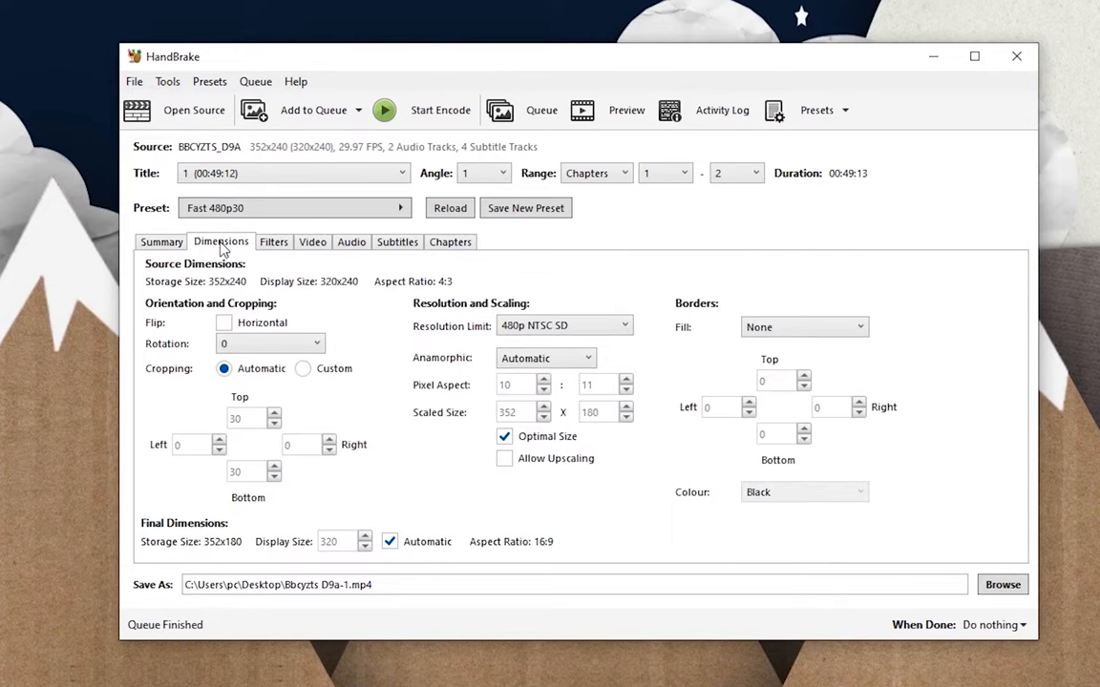
pyautogui.click(275, 241)
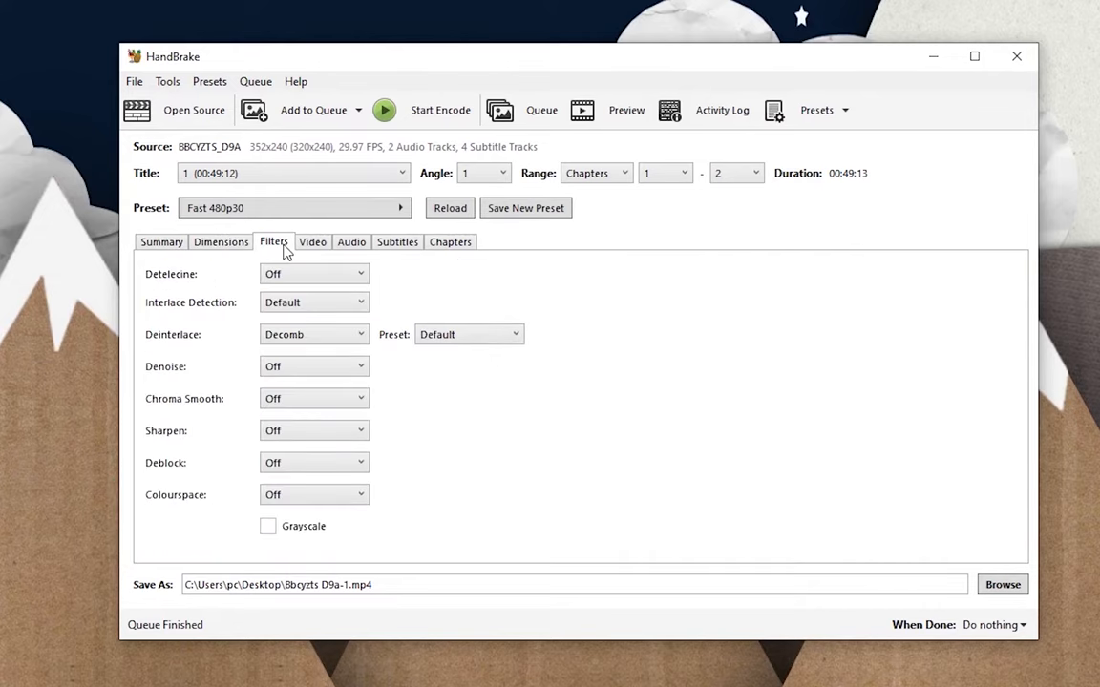
pyautogui.click(314, 241)
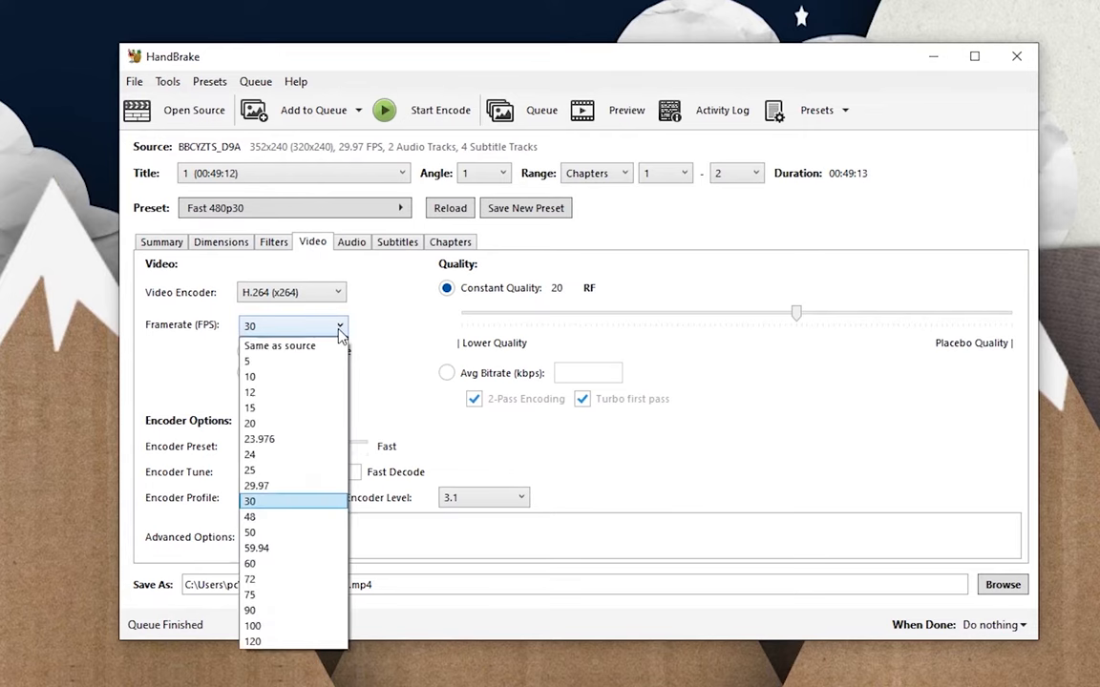
pyautogui.click(248, 501)
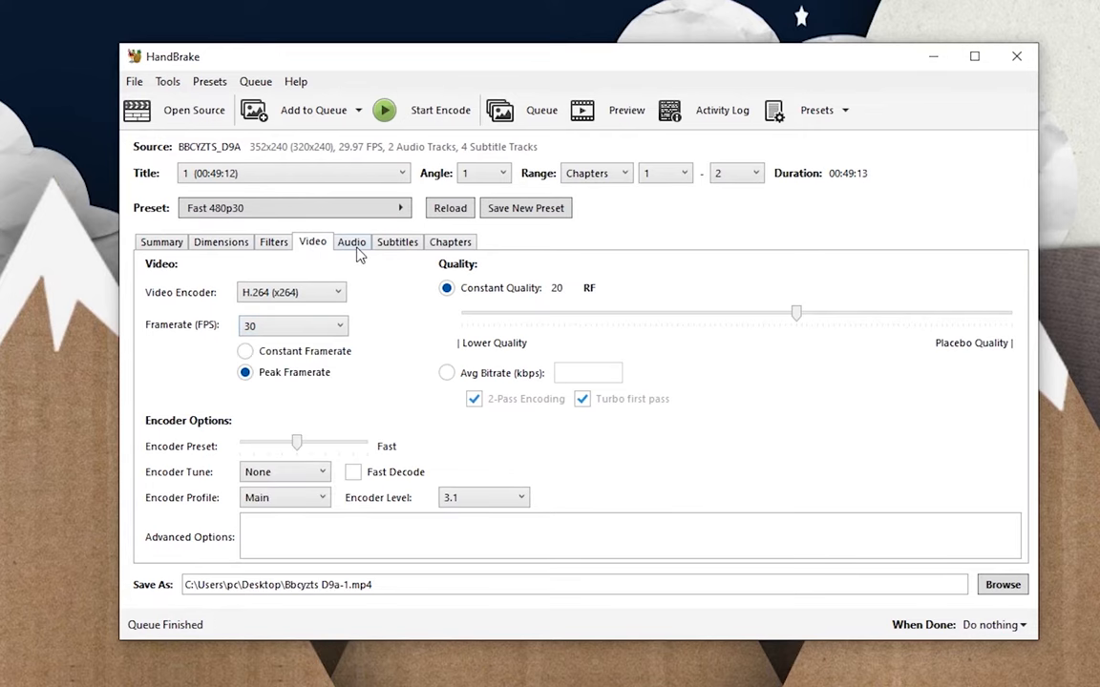
# Keep English AC3 as AAC Stereo and Foreign Audio Scan subtitles, forced only and burned in.
pyautogui.click(351, 241)
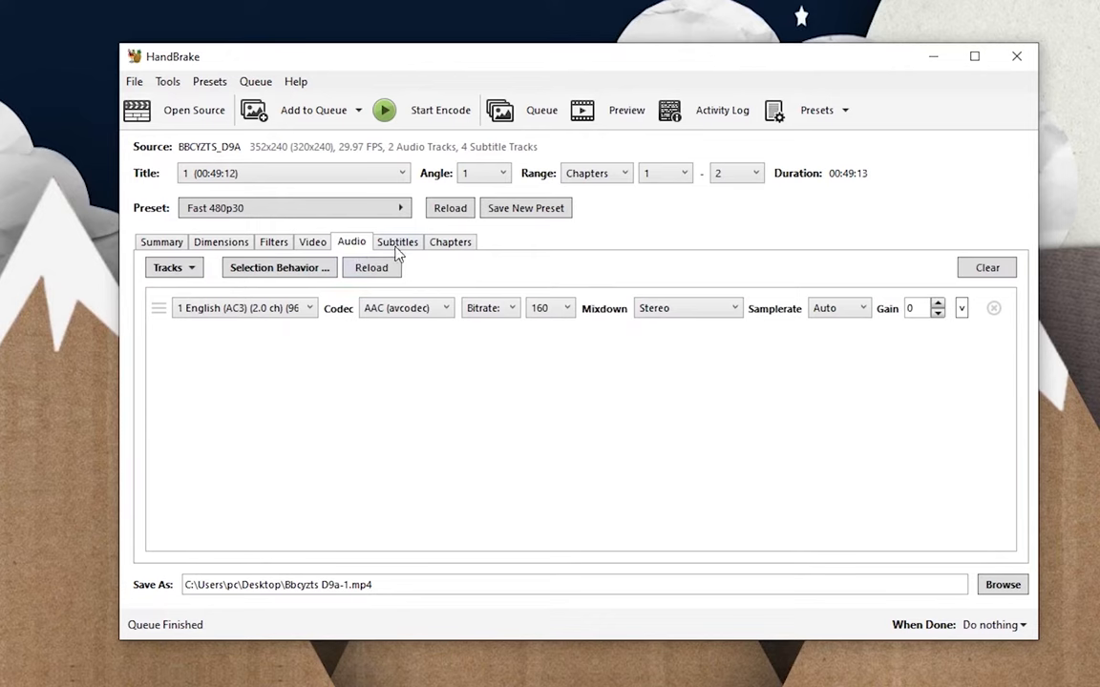
pyautogui.click(397, 241)
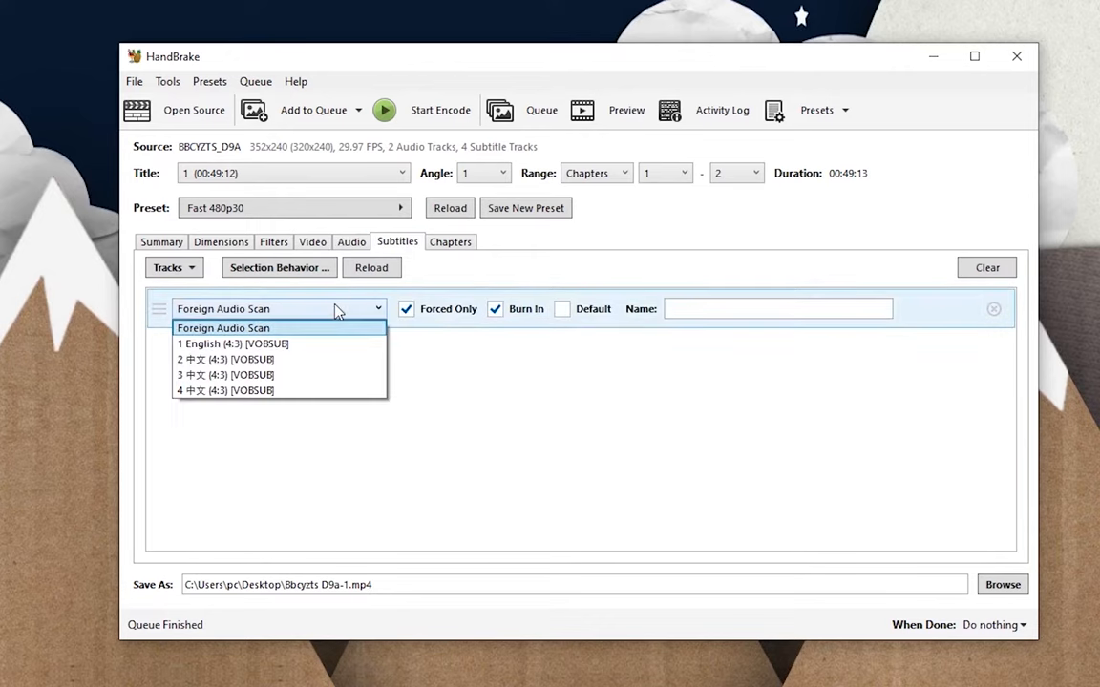
pyautogui.click(224, 328)
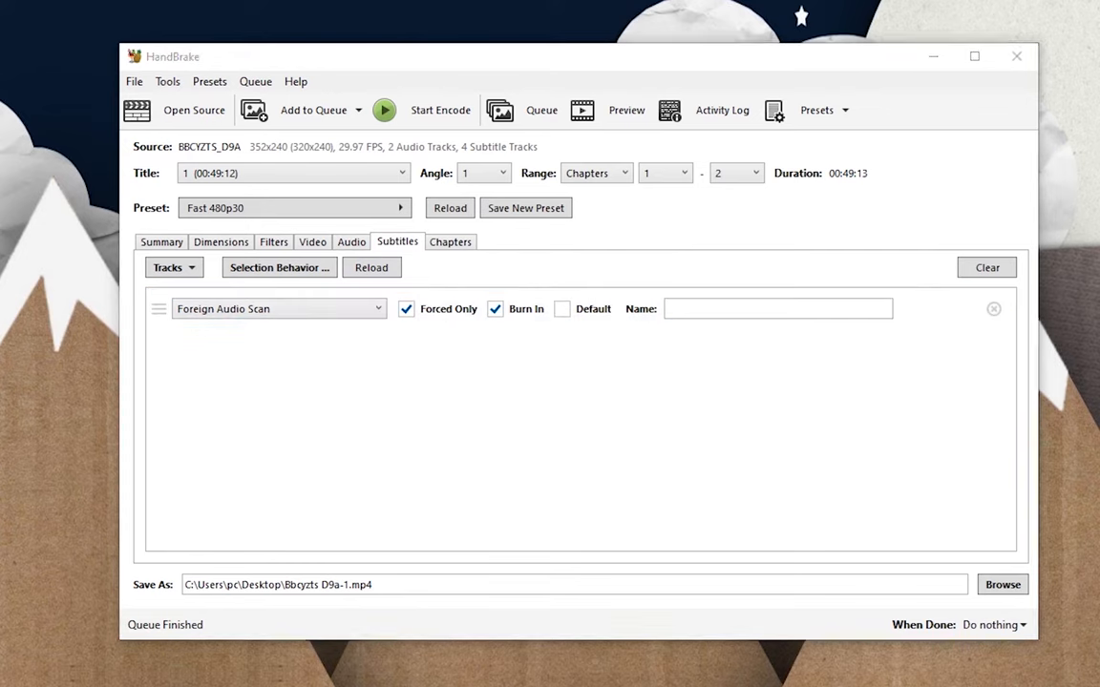
pyautogui.click(277, 309)
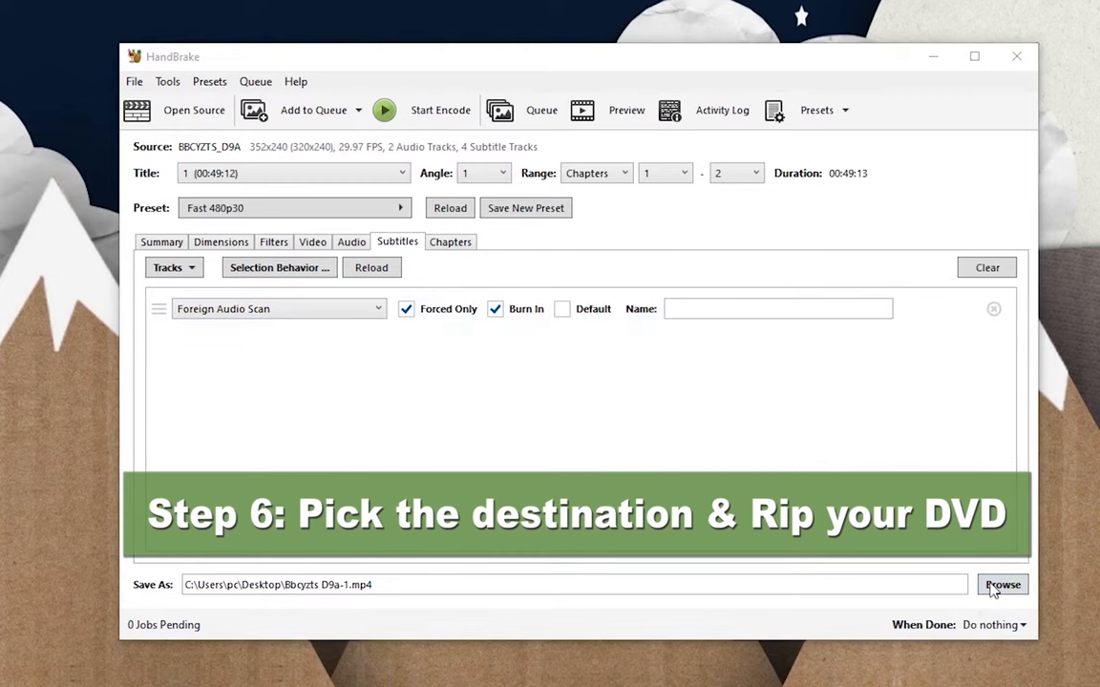
# Set the output MP4 destination to the Desktop.
pyautogui.click(1003, 585)
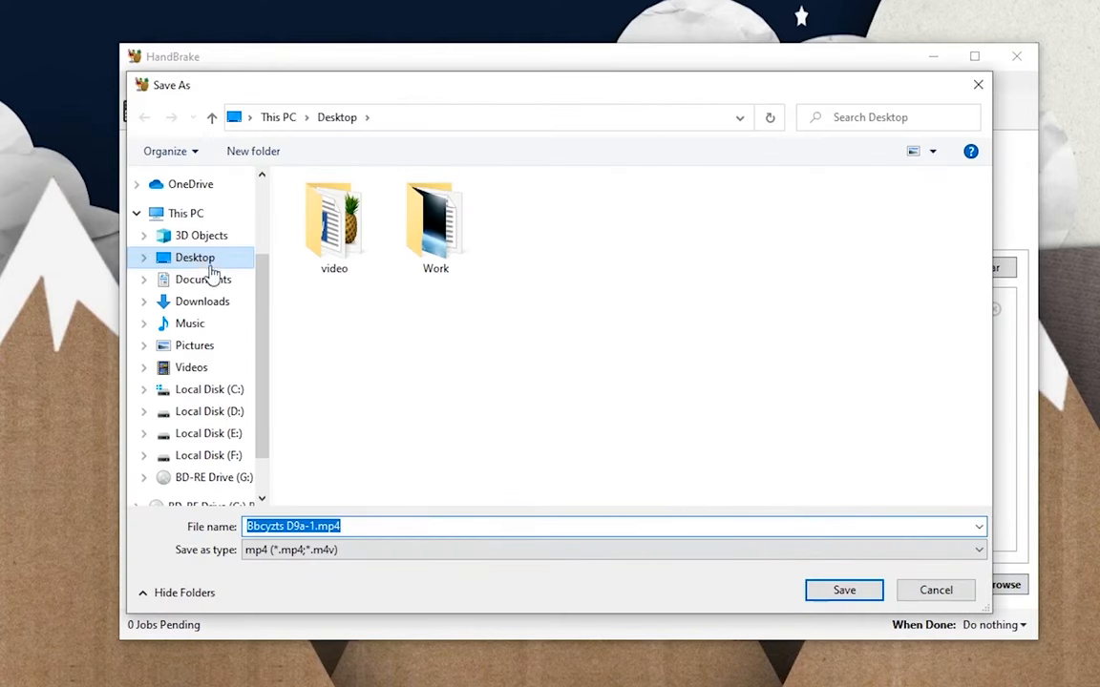
pyautogui.click(844, 589)
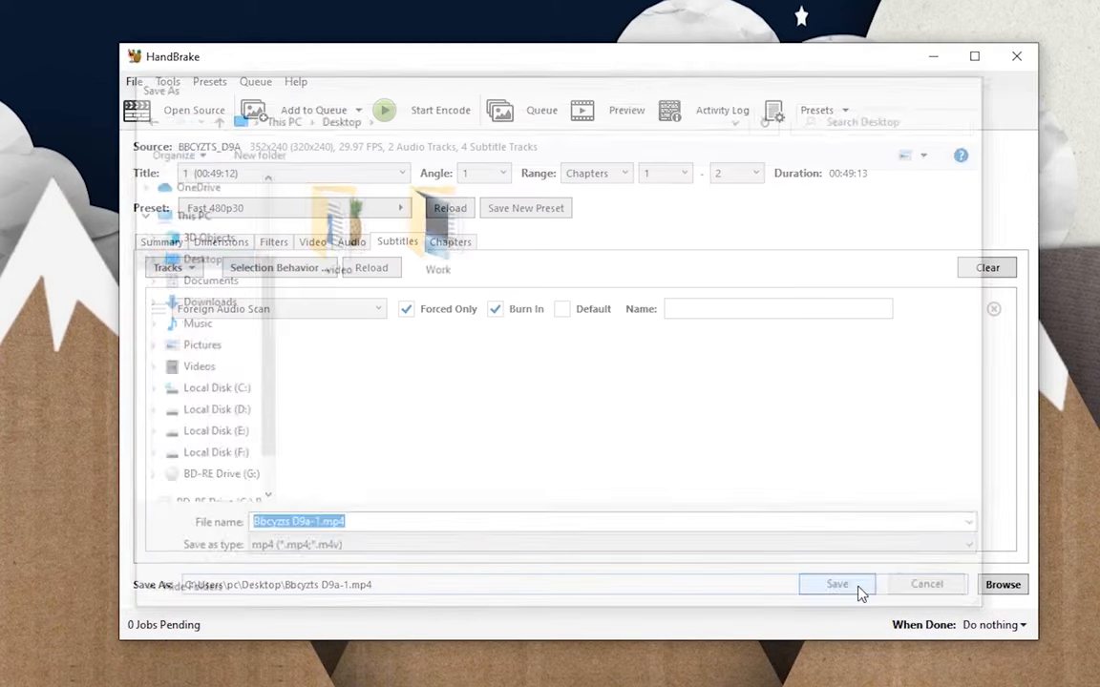
pyautogui.click(837, 584)
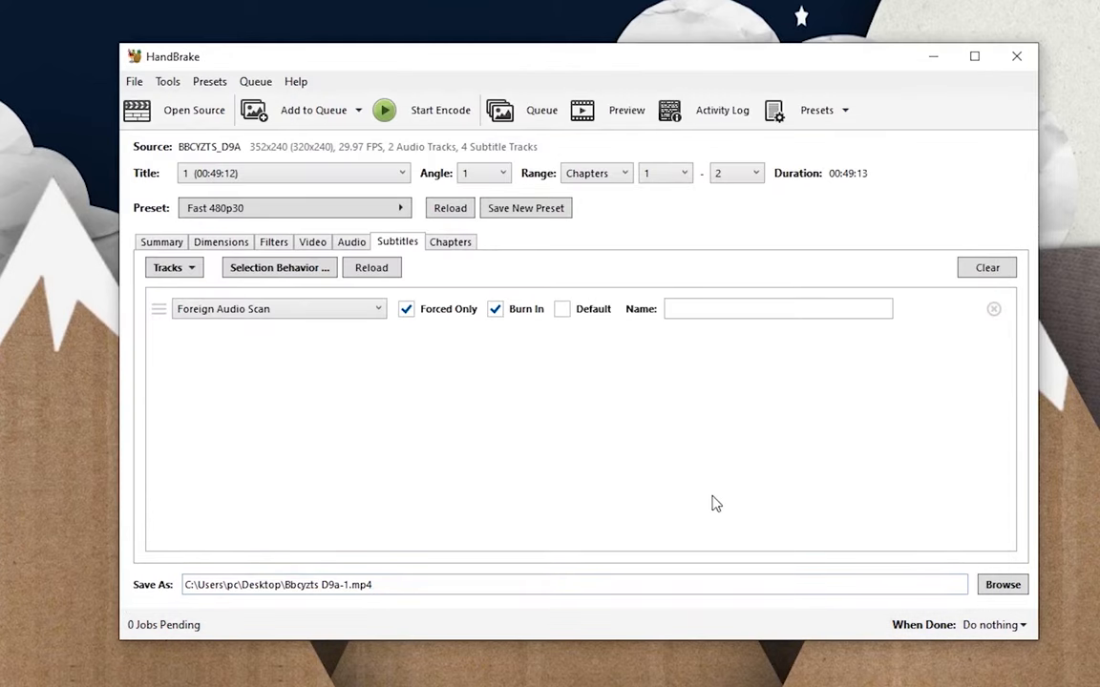
pyautogui.click(384, 109)
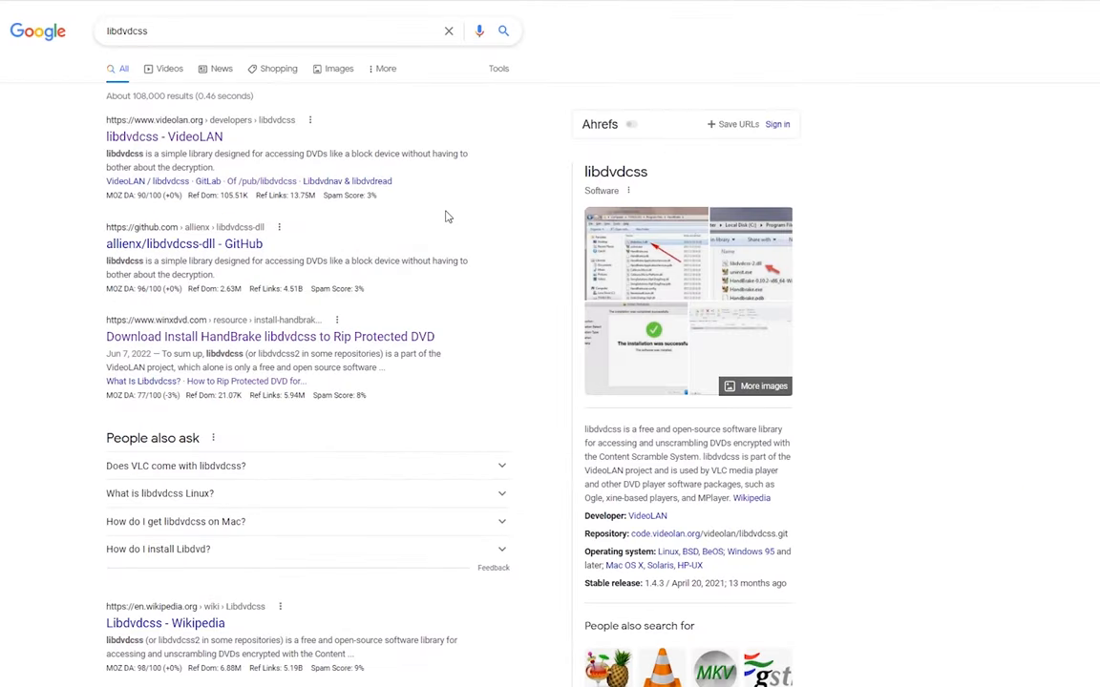
# Search Google for 'dvd ripper' and open the WinX DVD Ripper (Free) product page.
pyautogui.scroll(-3)
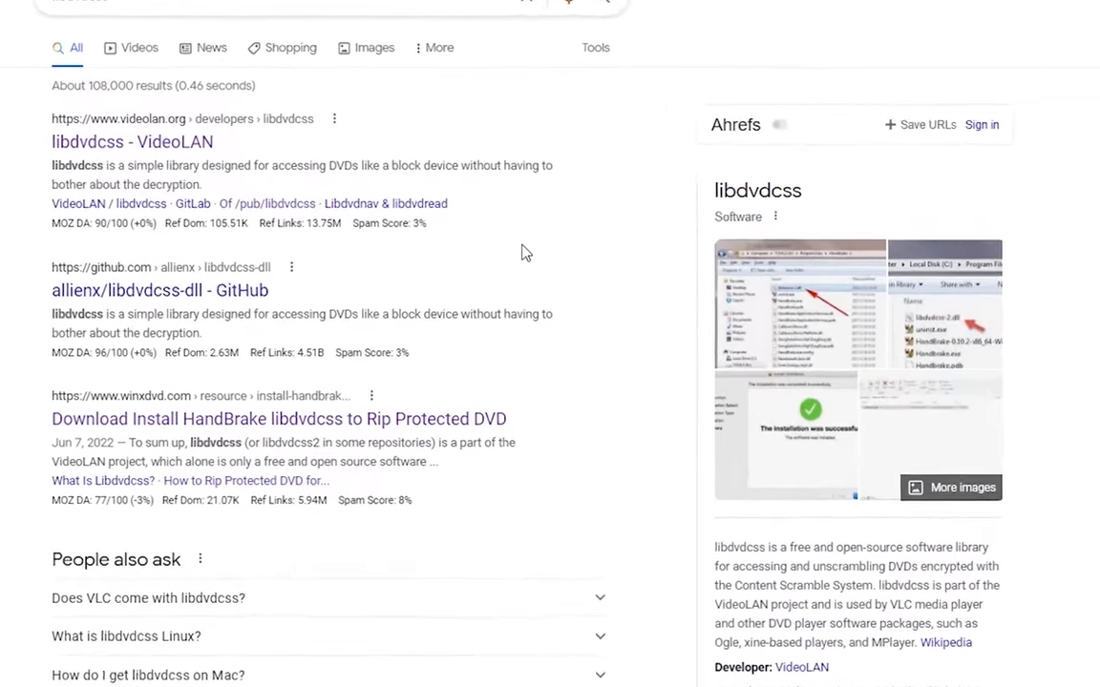
pyautogui.scroll(-3)
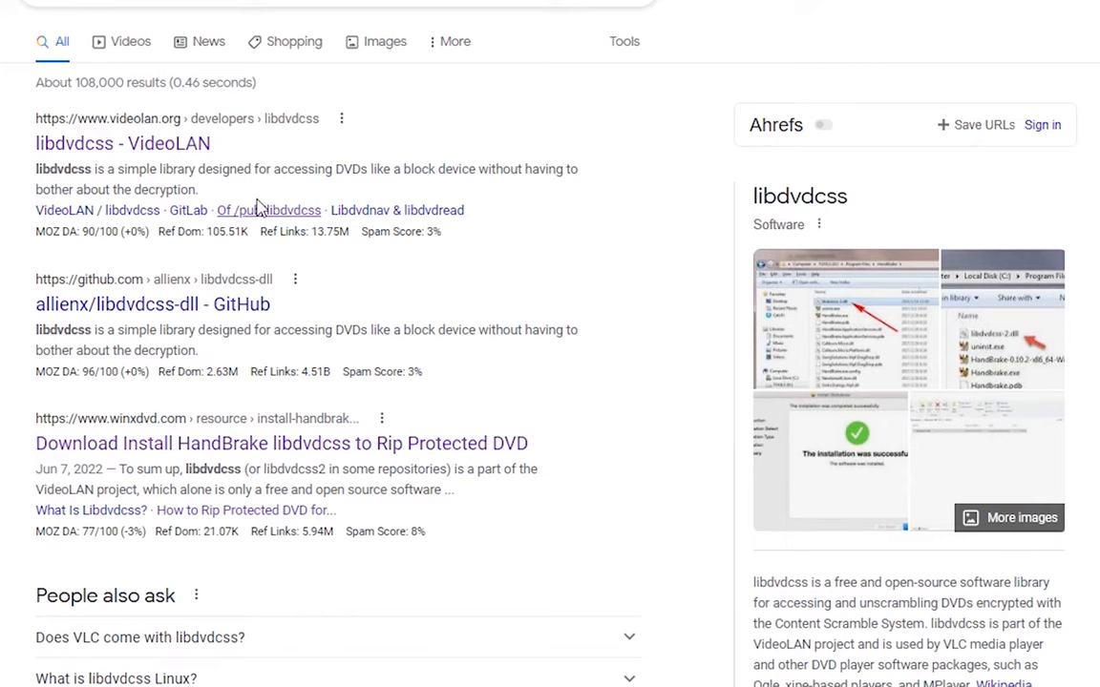
pyautogui.click(122, 143)
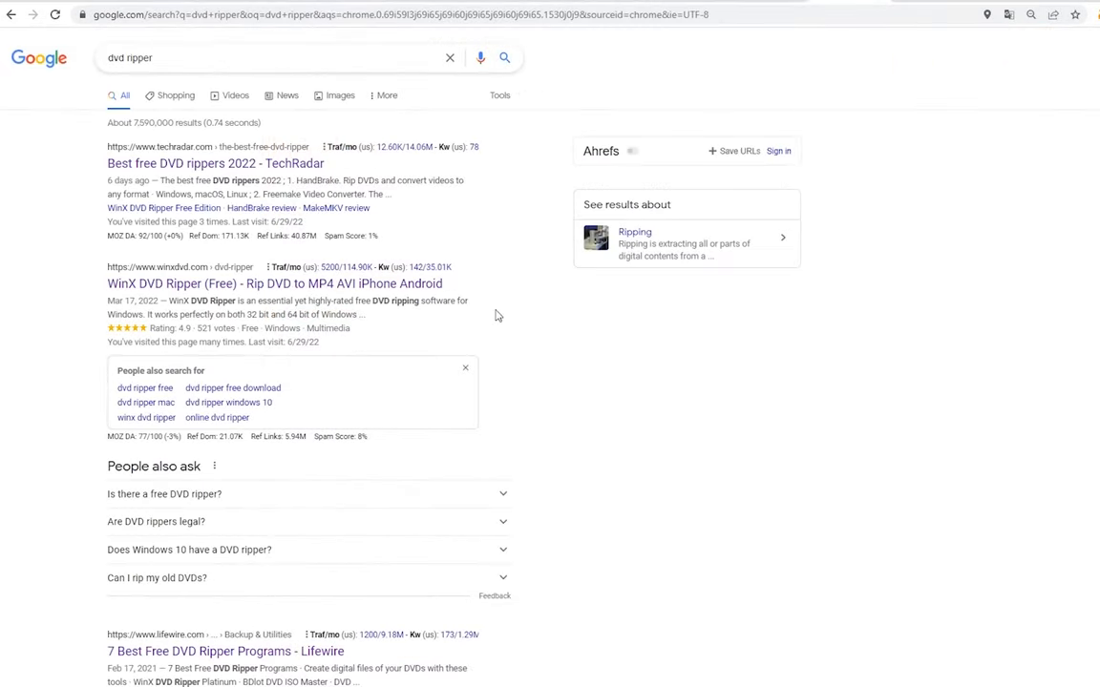
pyautogui.click(275, 282)
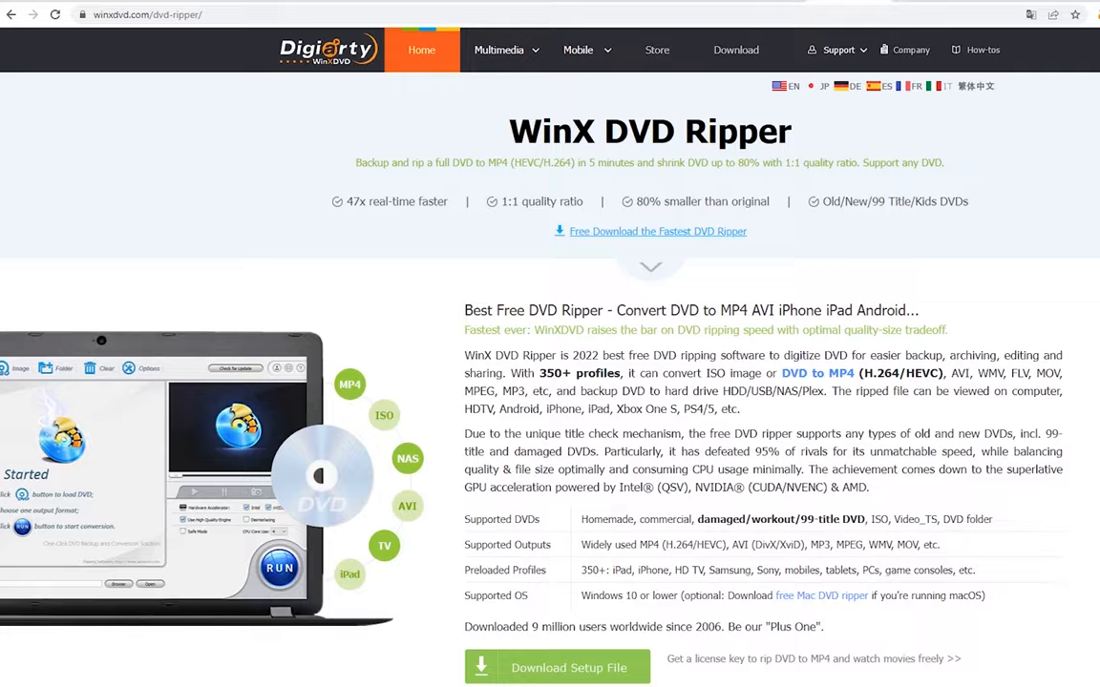
pyautogui.scroll(-3)
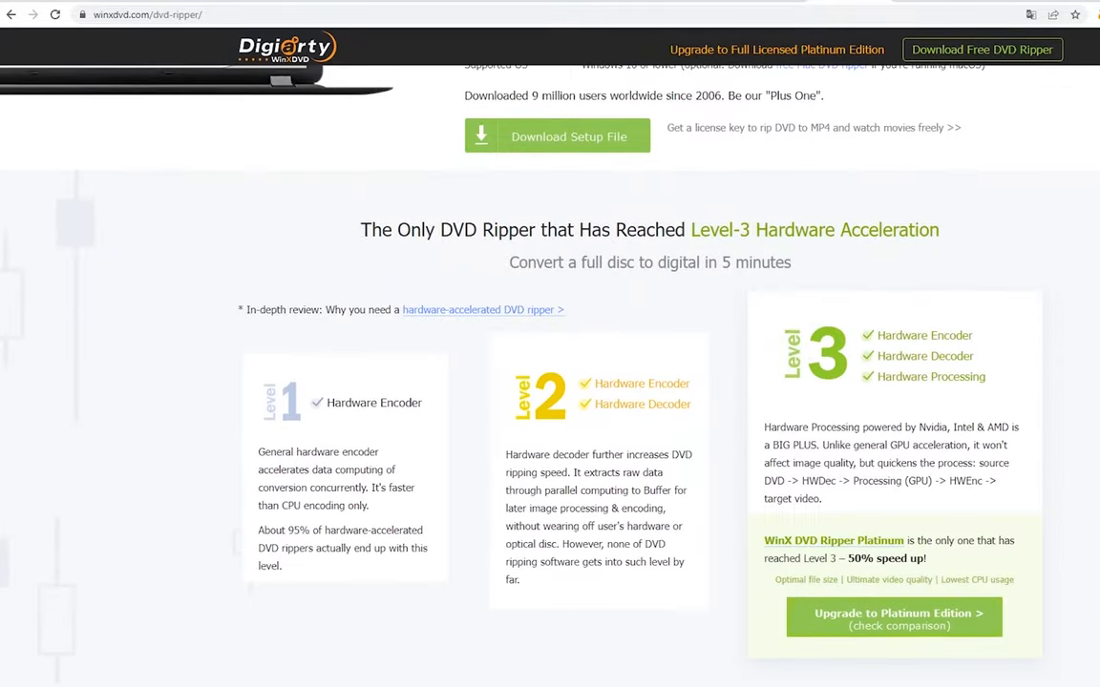
pyautogui.scroll(-3)
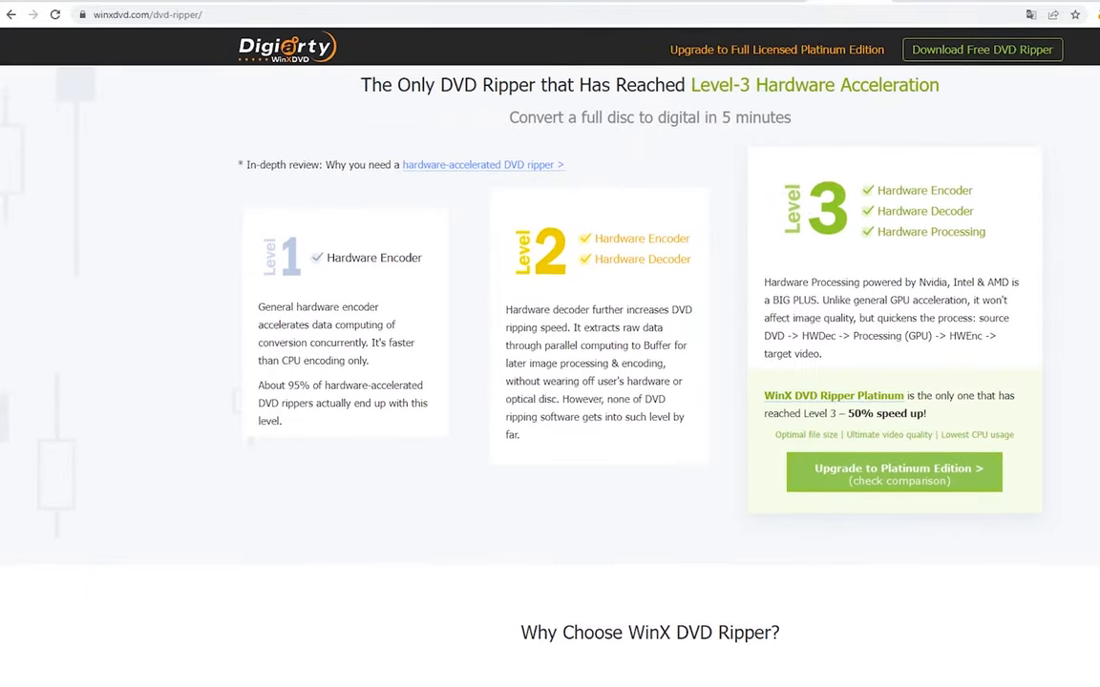
pyautogui.scroll(-3)
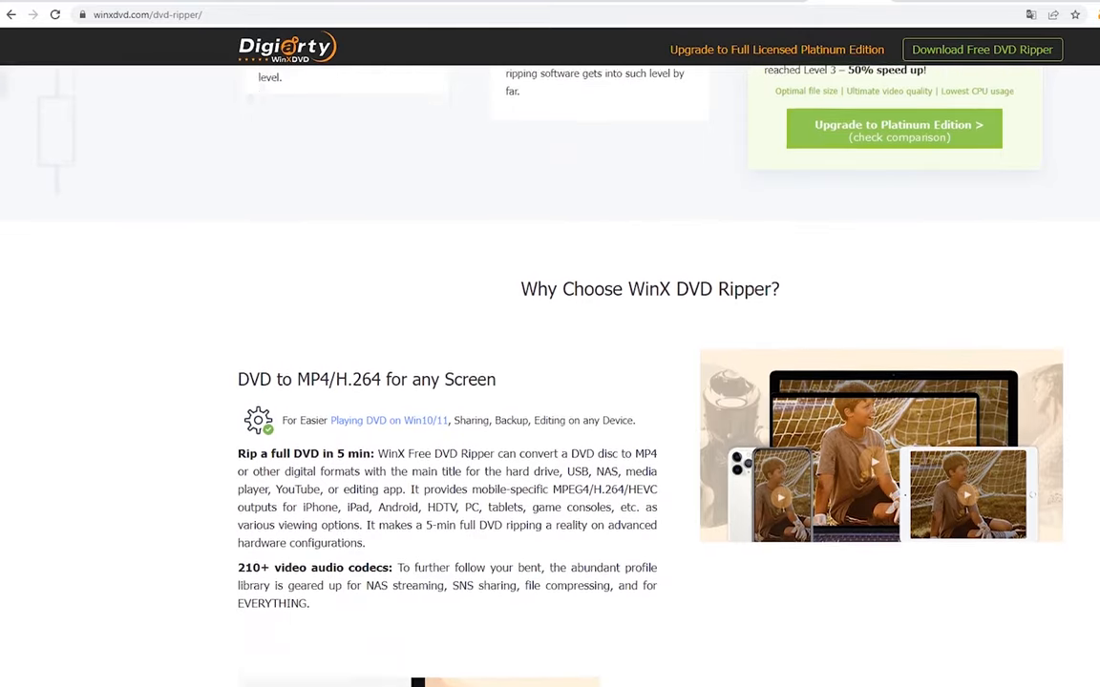
pyautogui.scroll(-3)
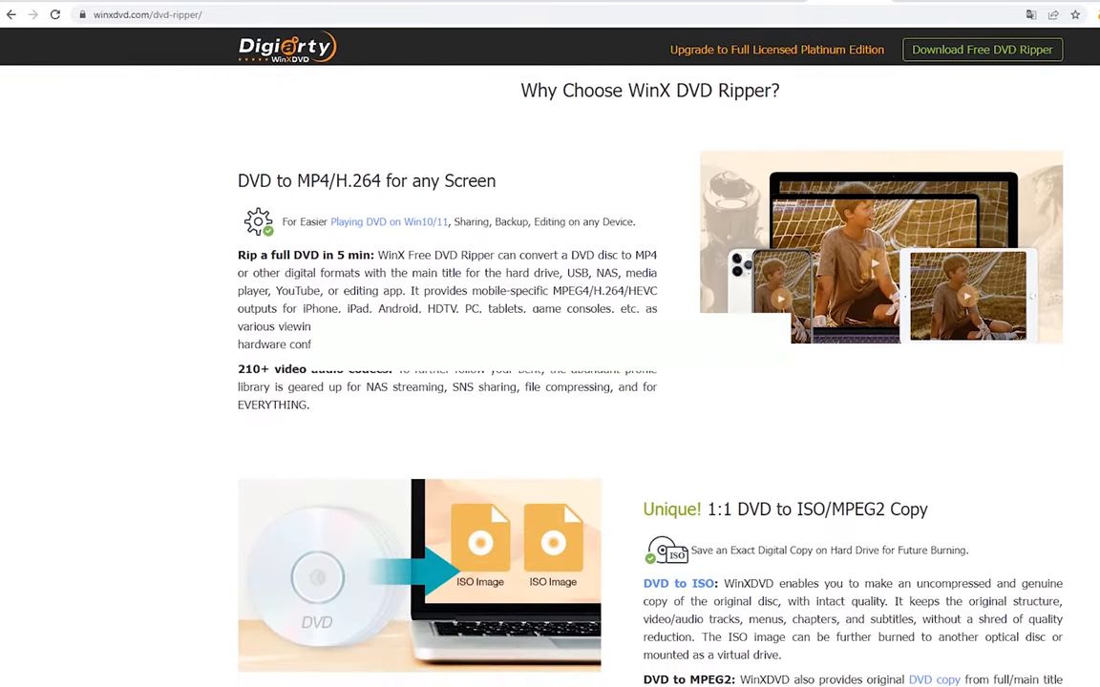
pyautogui.scroll(-3)
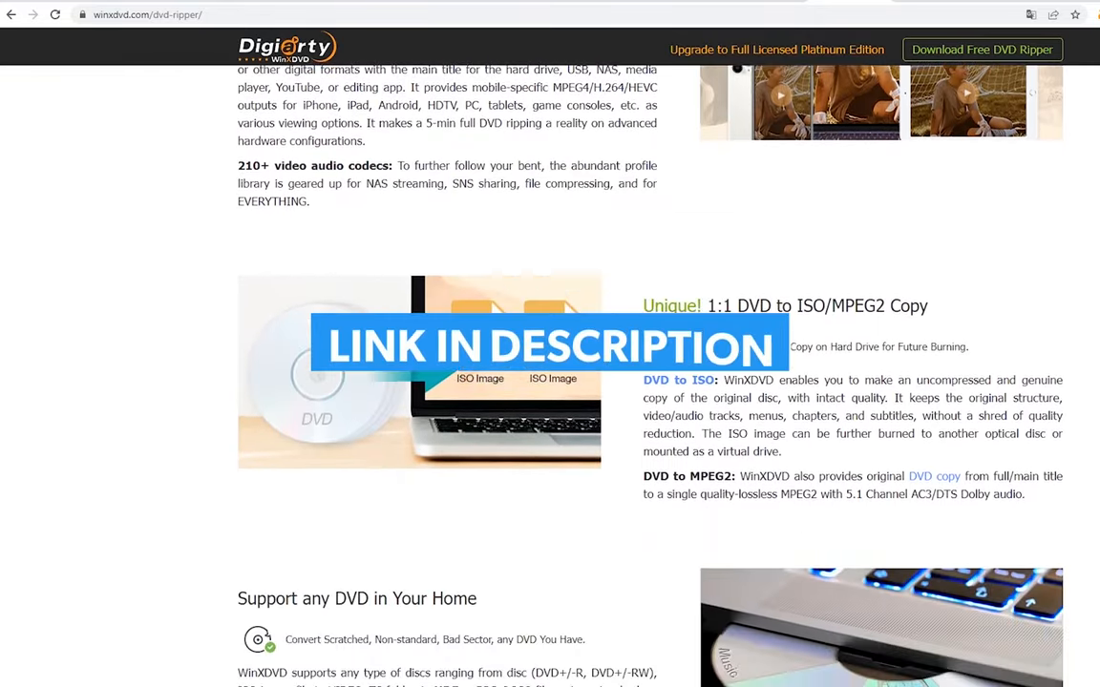
pyautogui.scroll(-3)
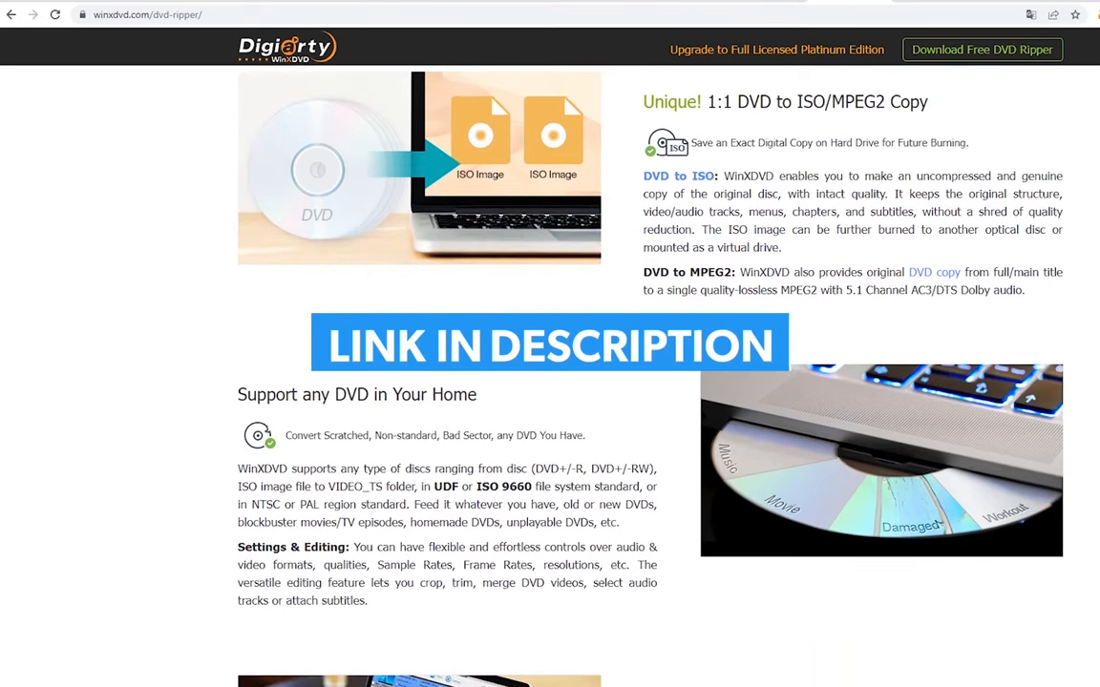